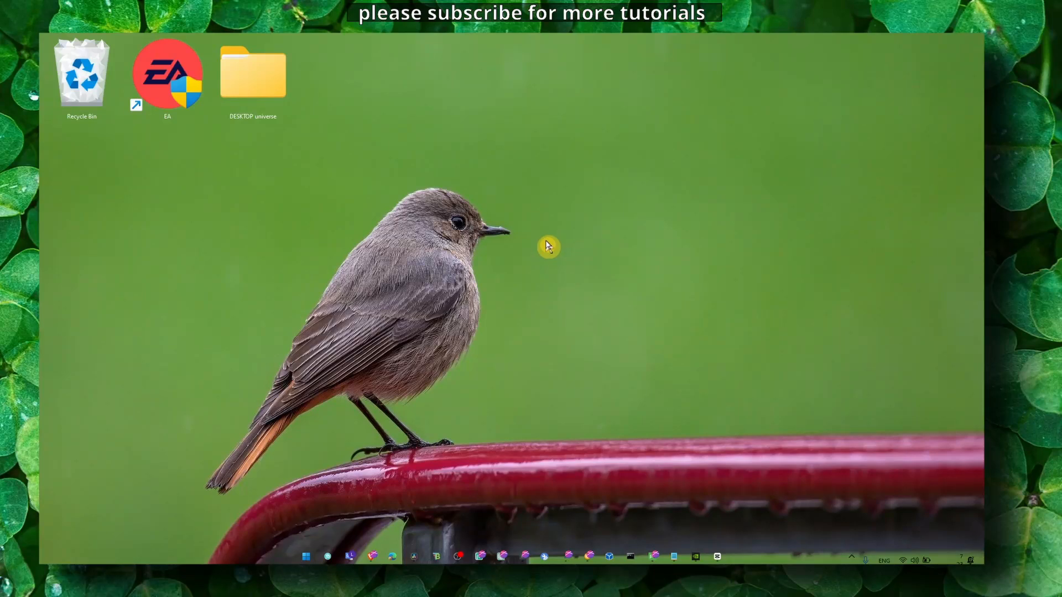
mouse_move(719, 550)
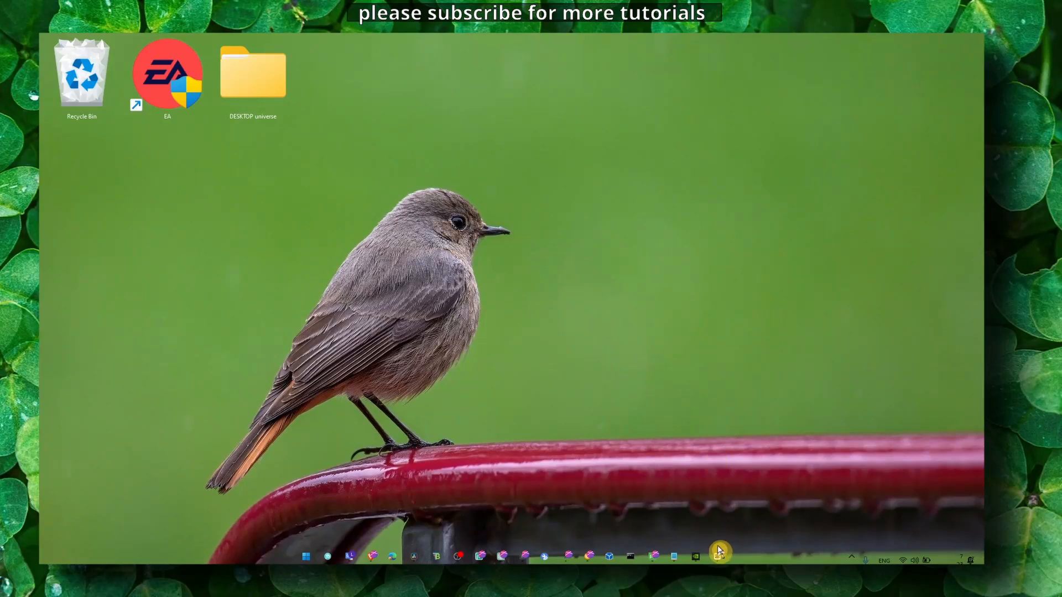
Step: Open the video editor's home window, then close it again
click(717, 557)
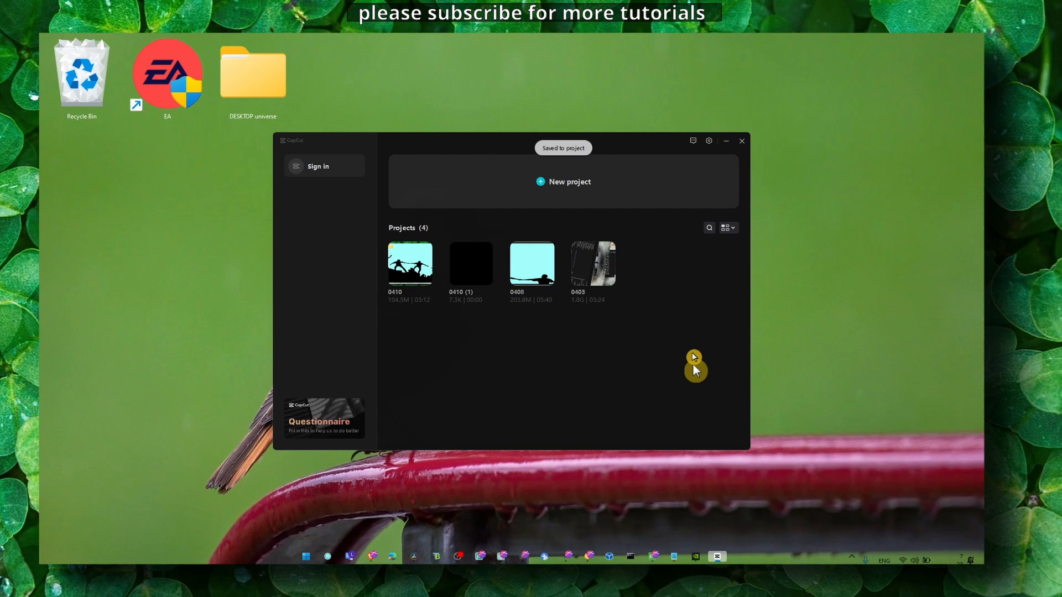
click(726, 141)
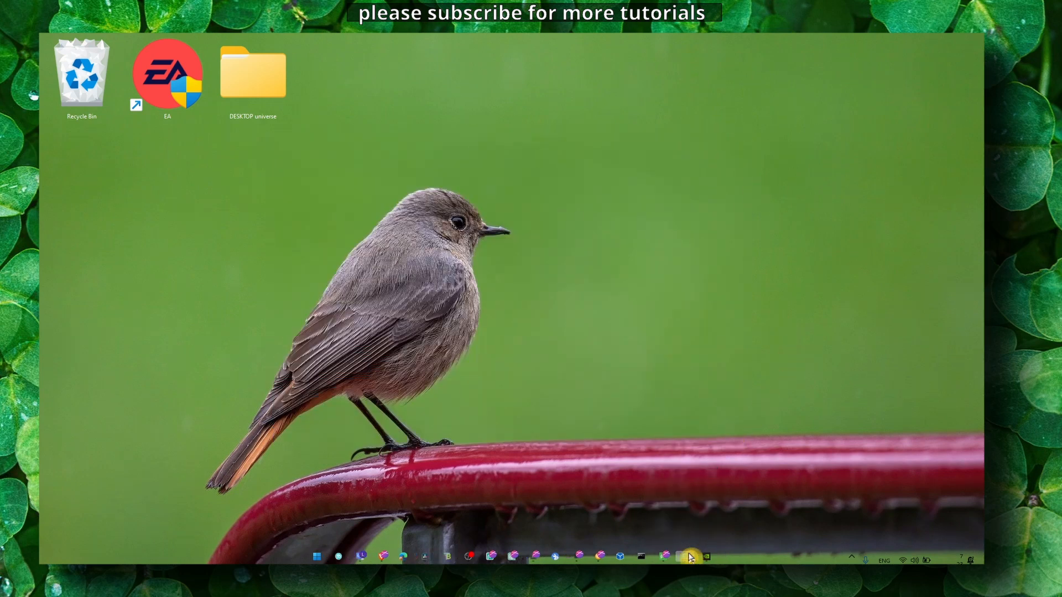
click(685, 557)
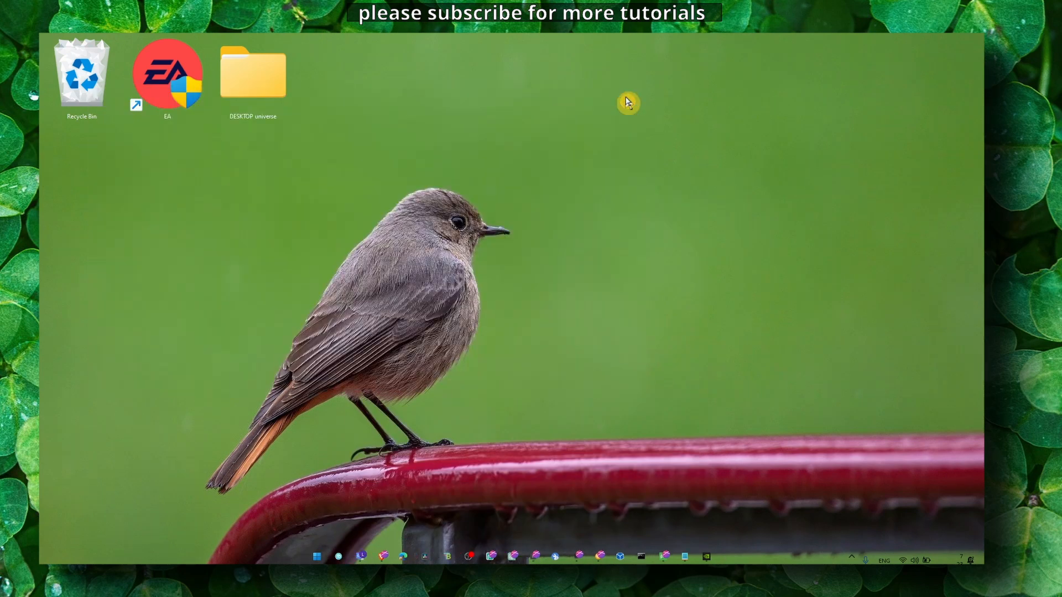
Step: Run sfc /scannow in Command Prompt launched as administrator
text(command Prompt)
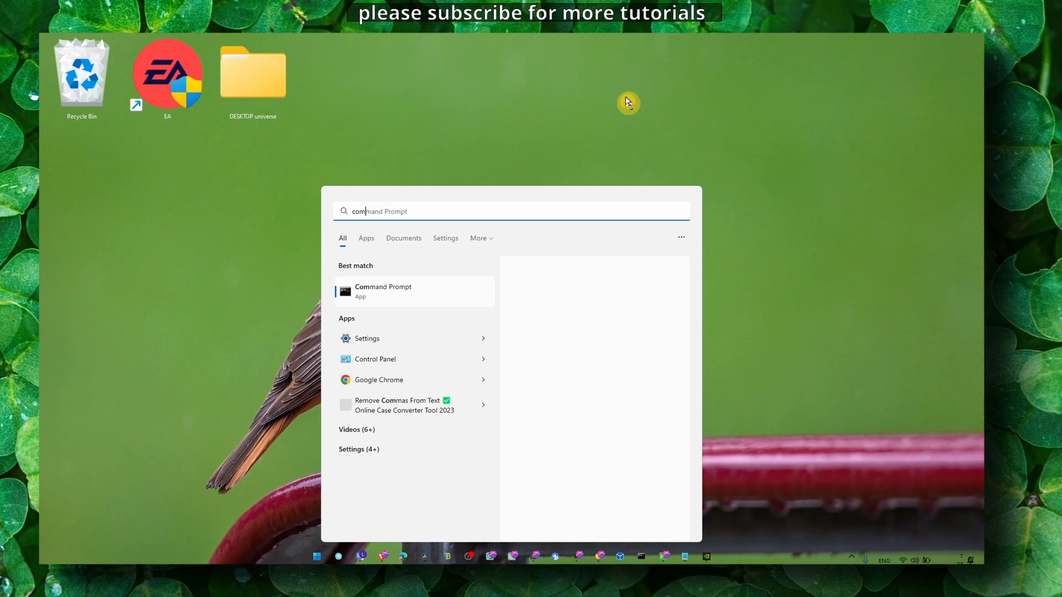
right_click(413, 292)
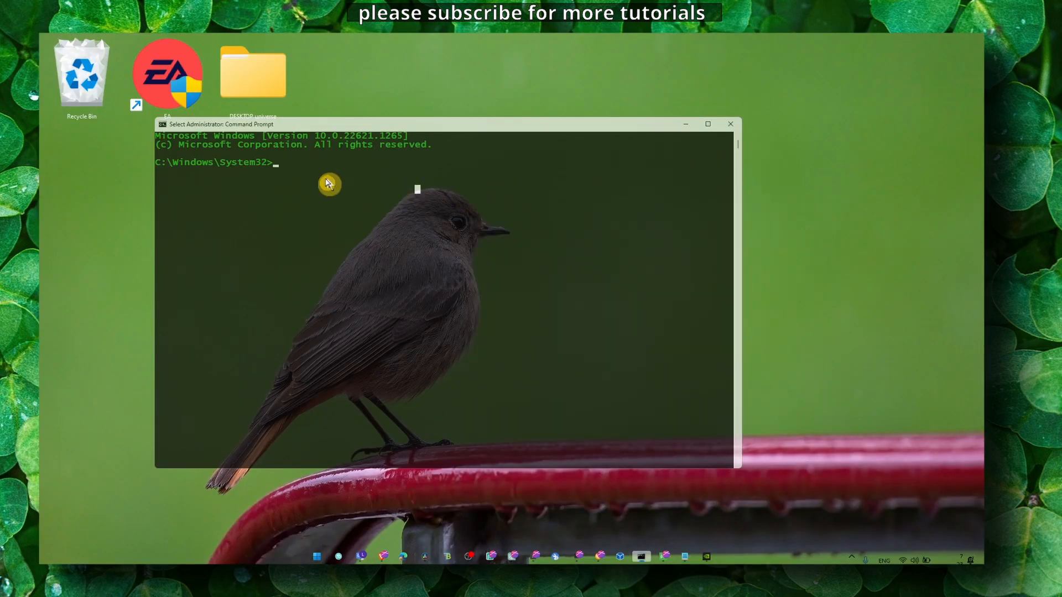
text(sfc /scannow)
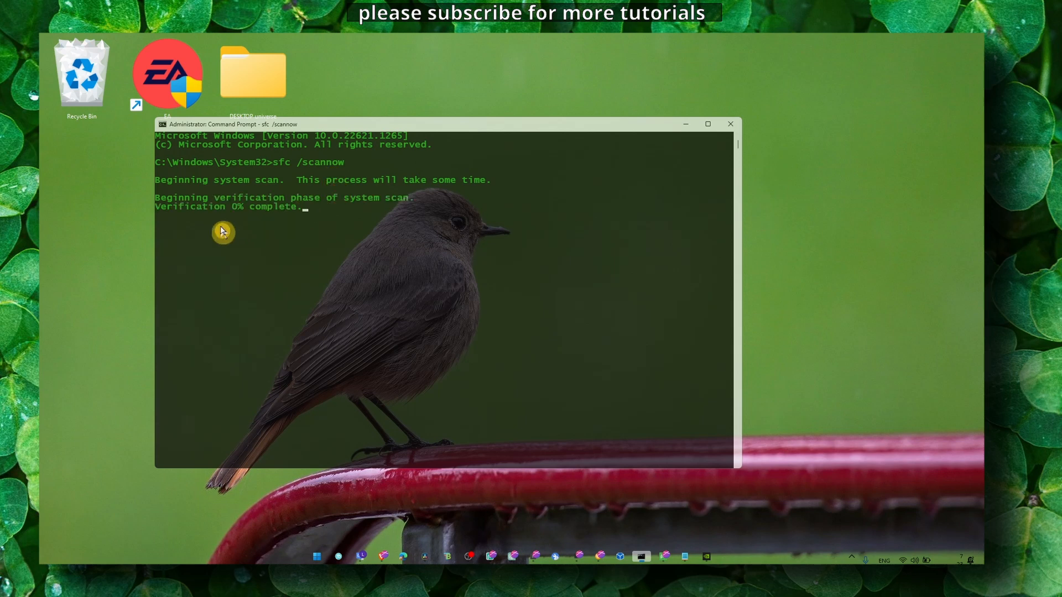
mouse_move(237, 239)
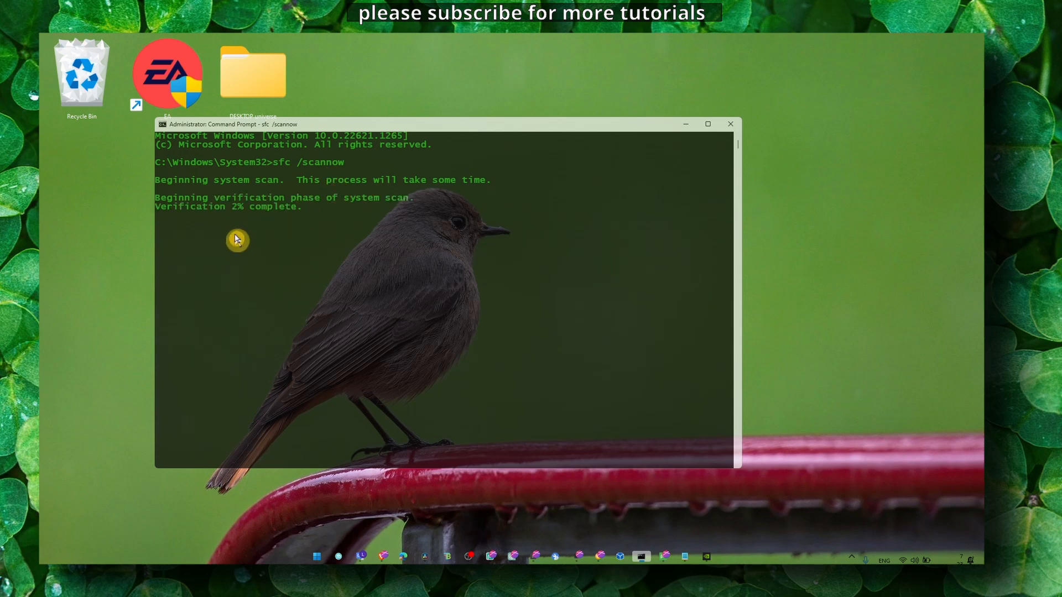
mouse_move(241, 241)
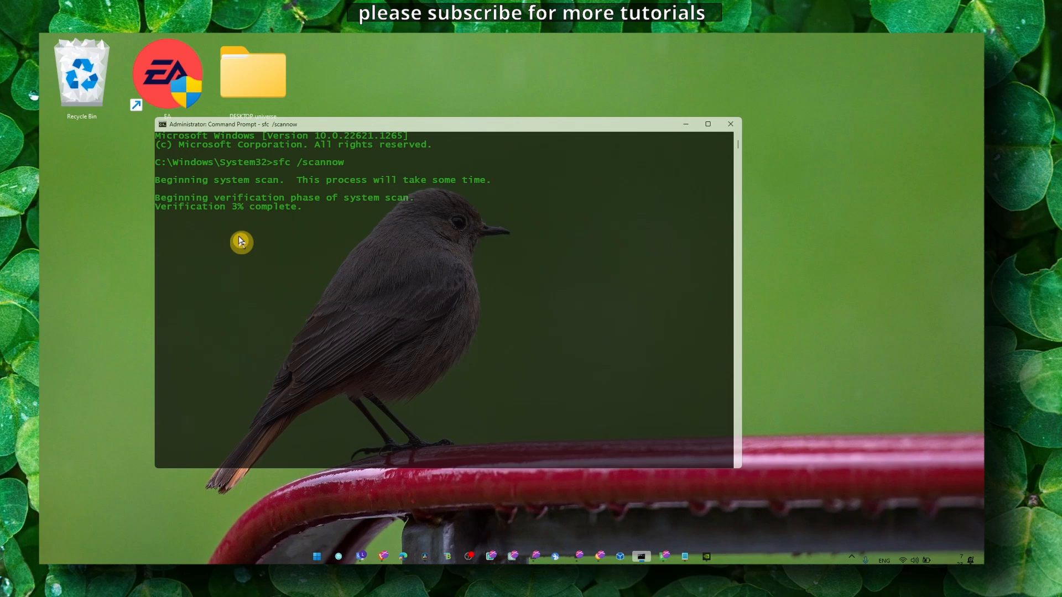
mouse_move(474, 169)
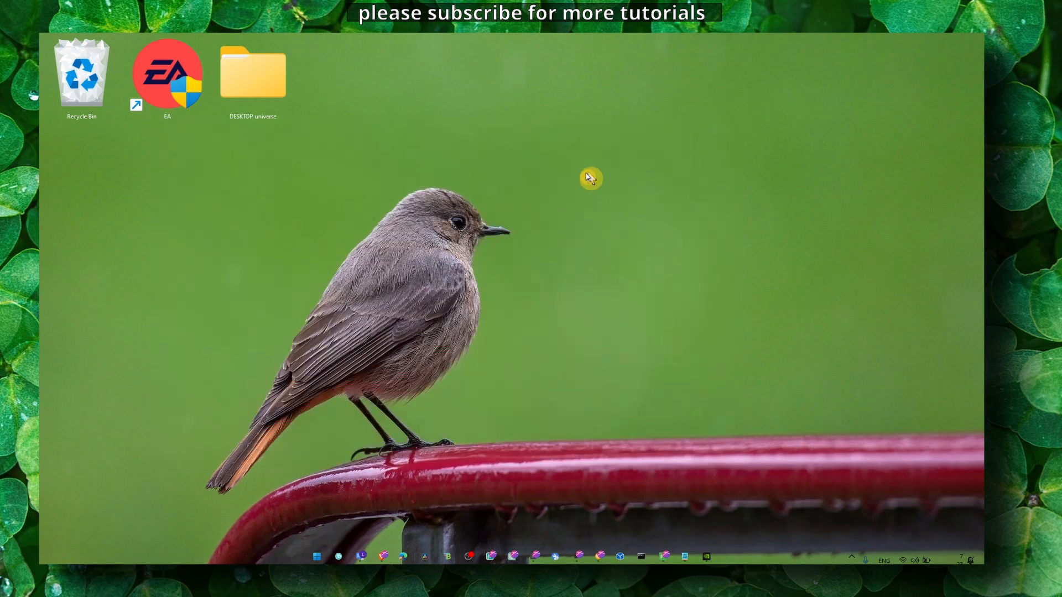
mouse_move(478, 209)
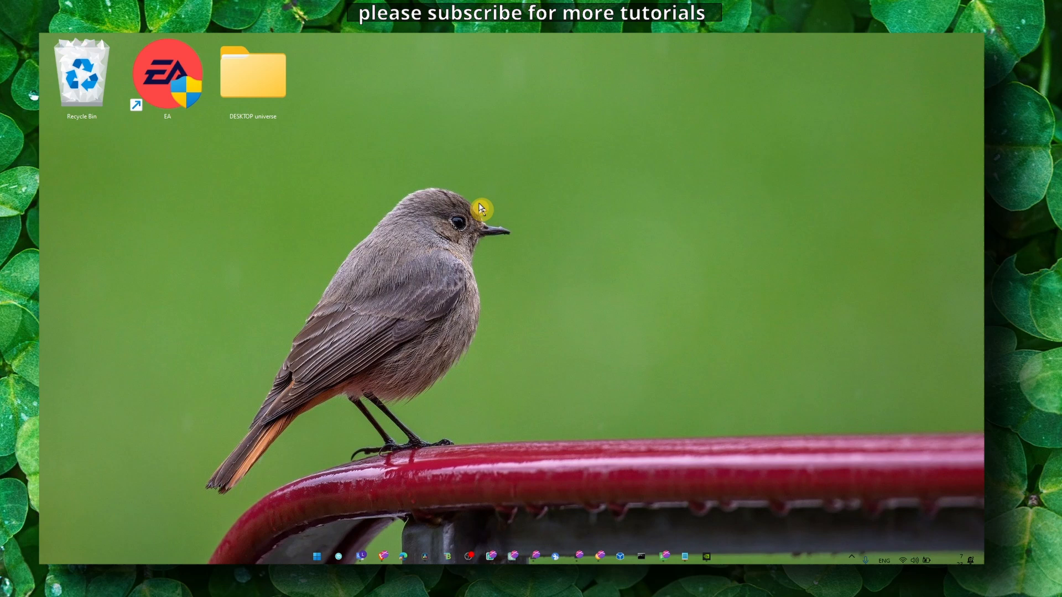
Step: Show the Power & battery power mode choices, keeping Best performance selected
click(337, 557)
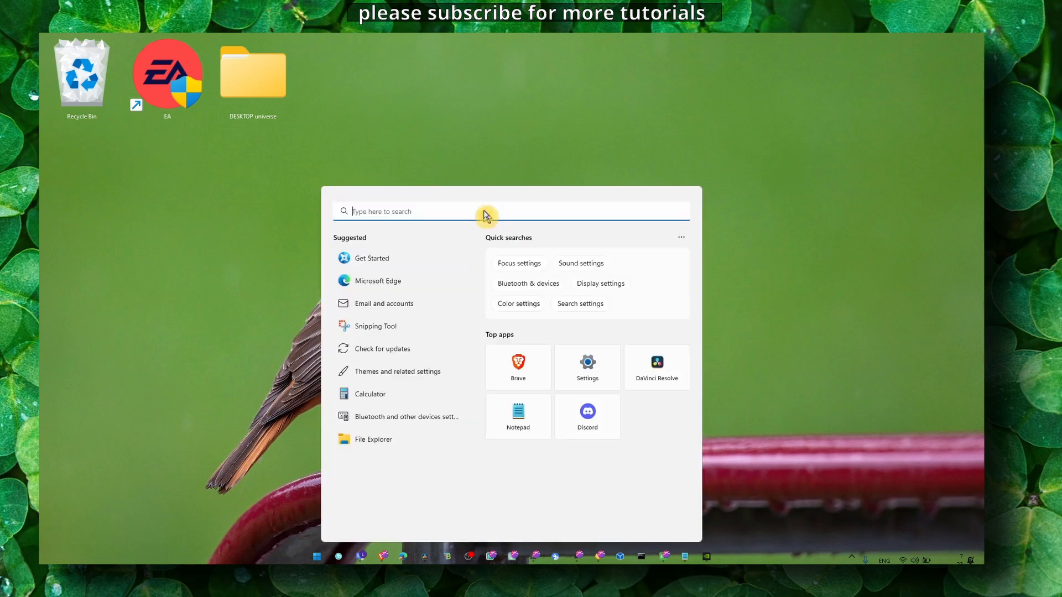
text(upda)
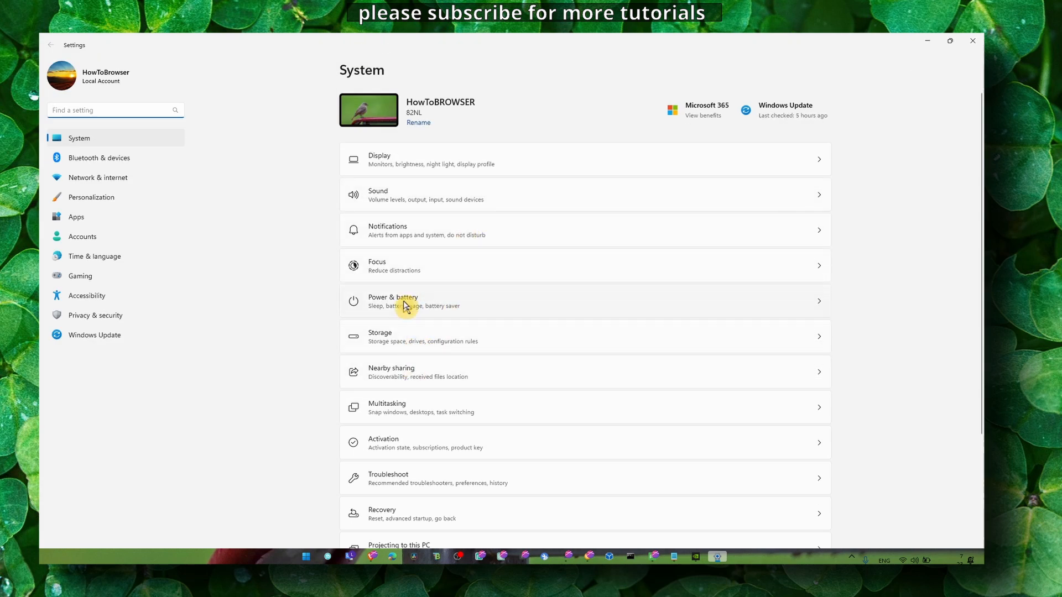
click(393, 301)
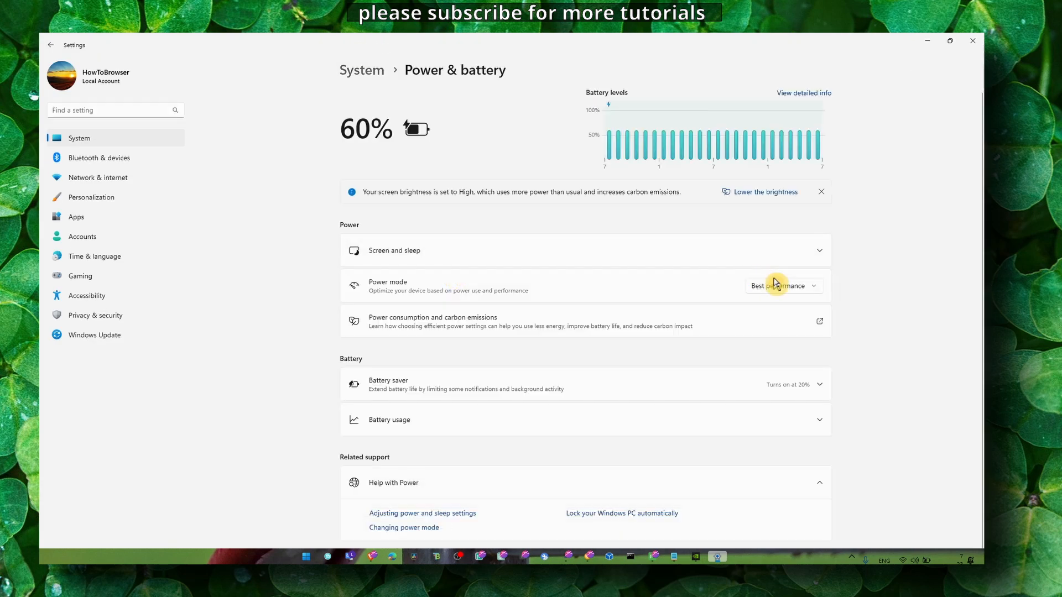
click(782, 285)
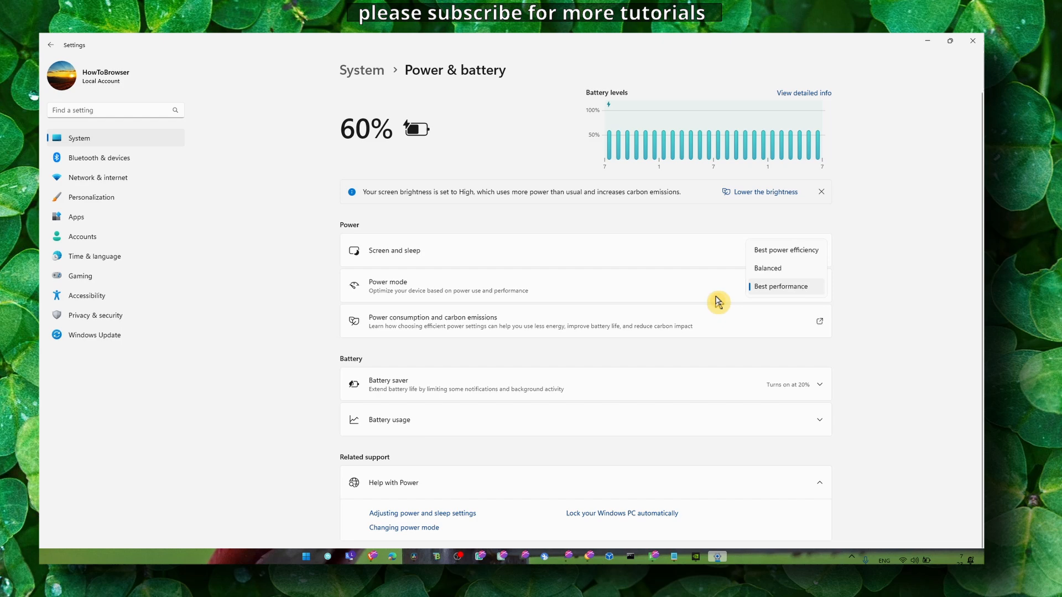
mouse_move(143, 339)
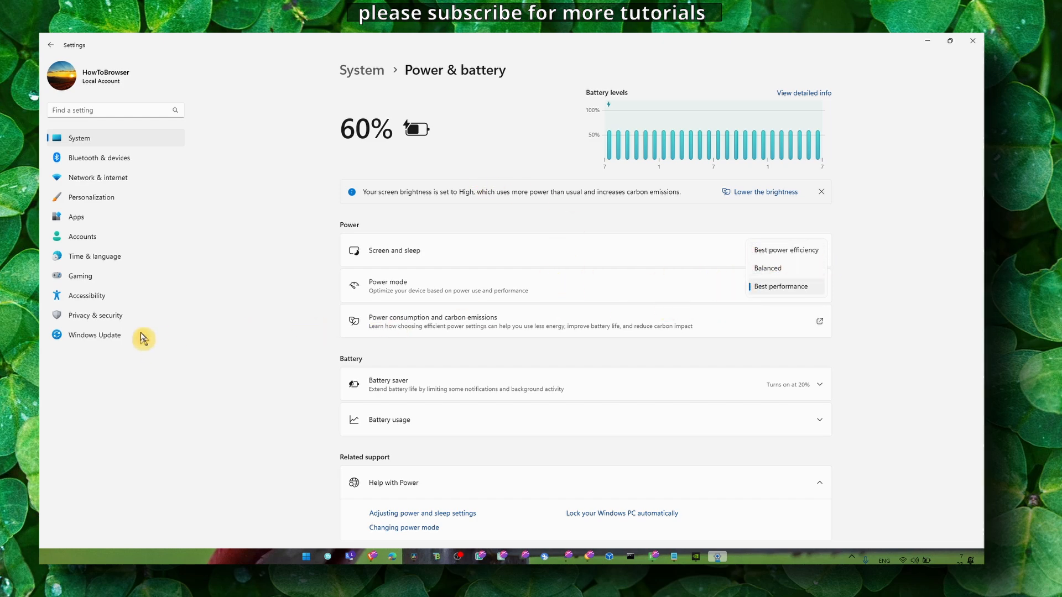
Step: Select the optional camera driver update in Windows Update and download and install it
click(94, 335)
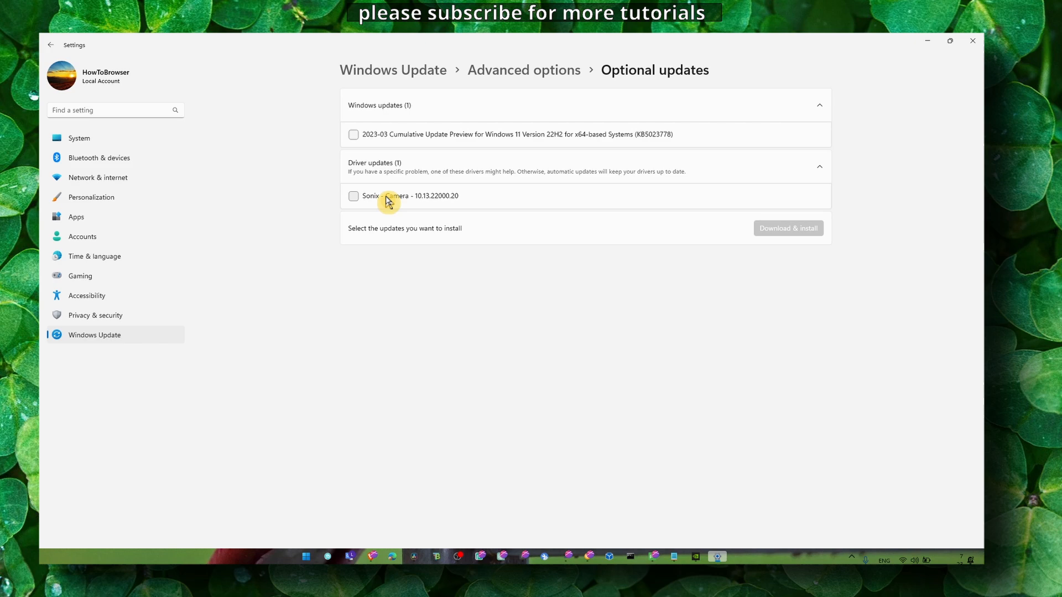
click(353, 196)
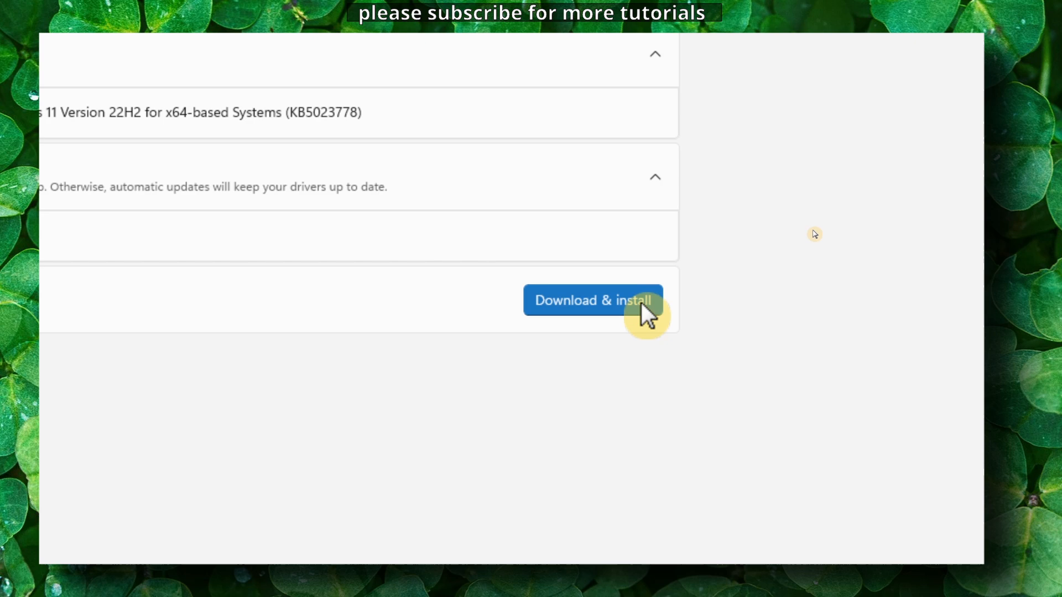
click(592, 300)
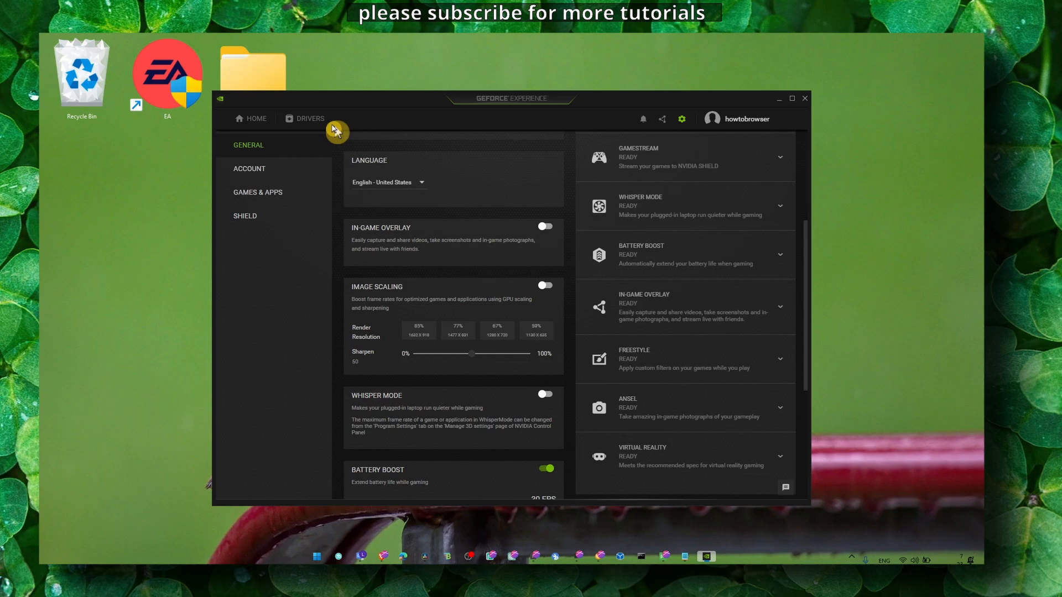
Step: Express-install the latest NVIDIA Studio Driver from GeForce Experience, then refresh the desktop
click(309, 118)
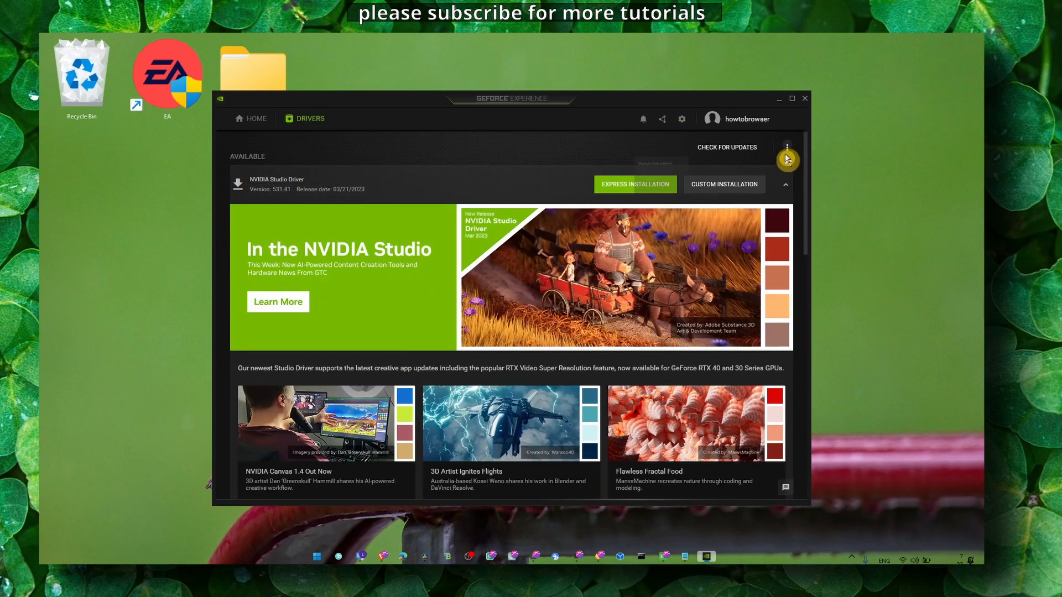
click(786, 146)
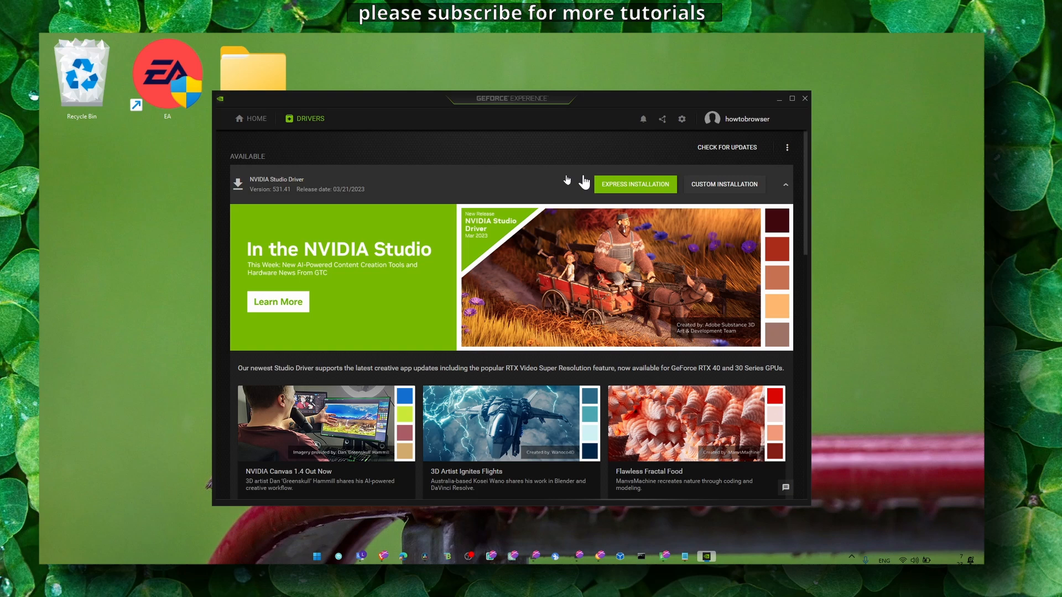
mouse_move(607, 196)
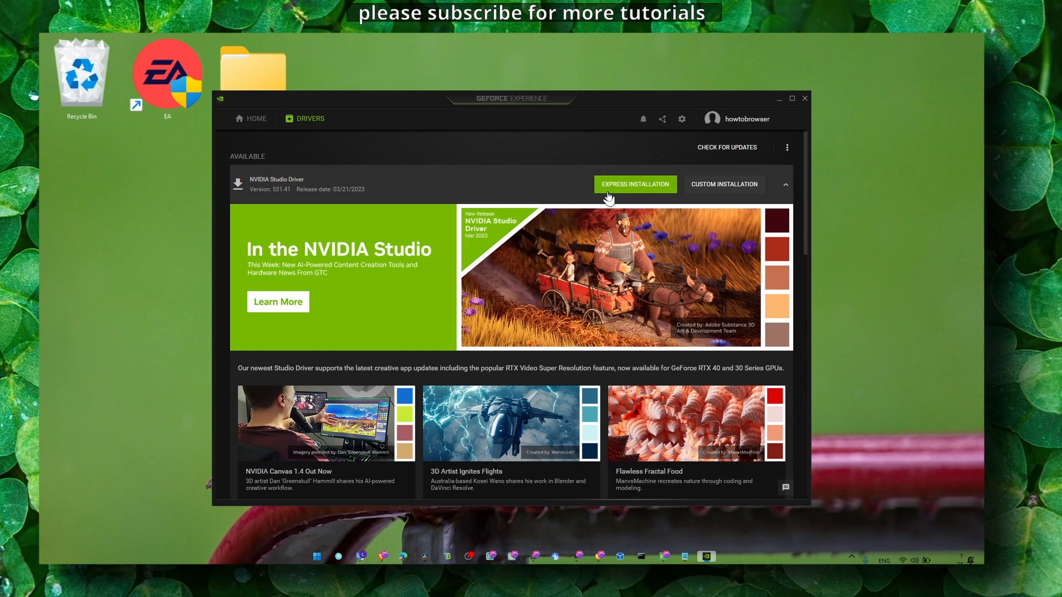
click(634, 184)
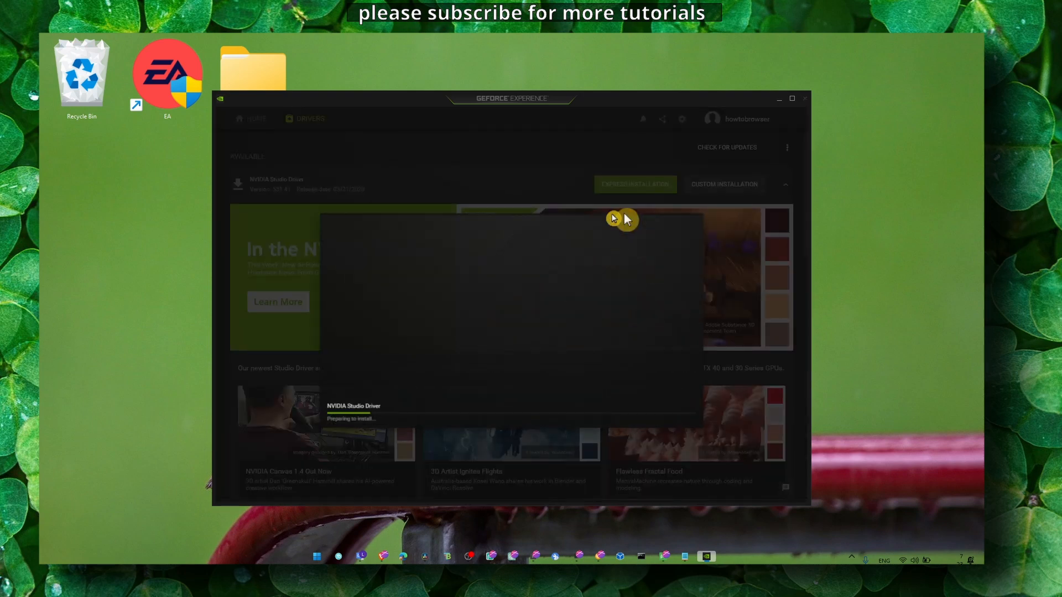
right_click(576, 224)
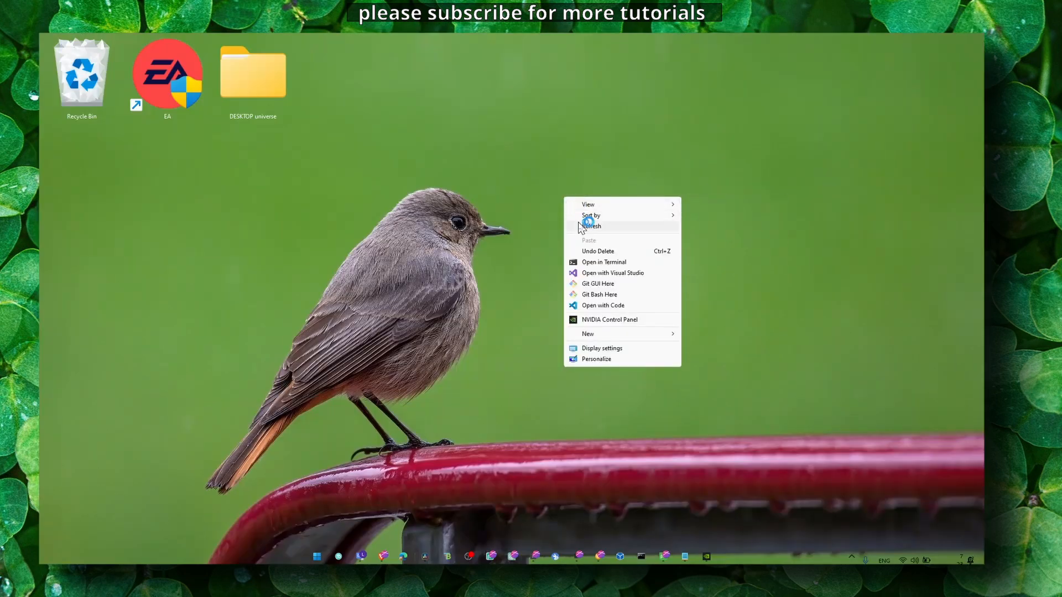
click(591, 226)
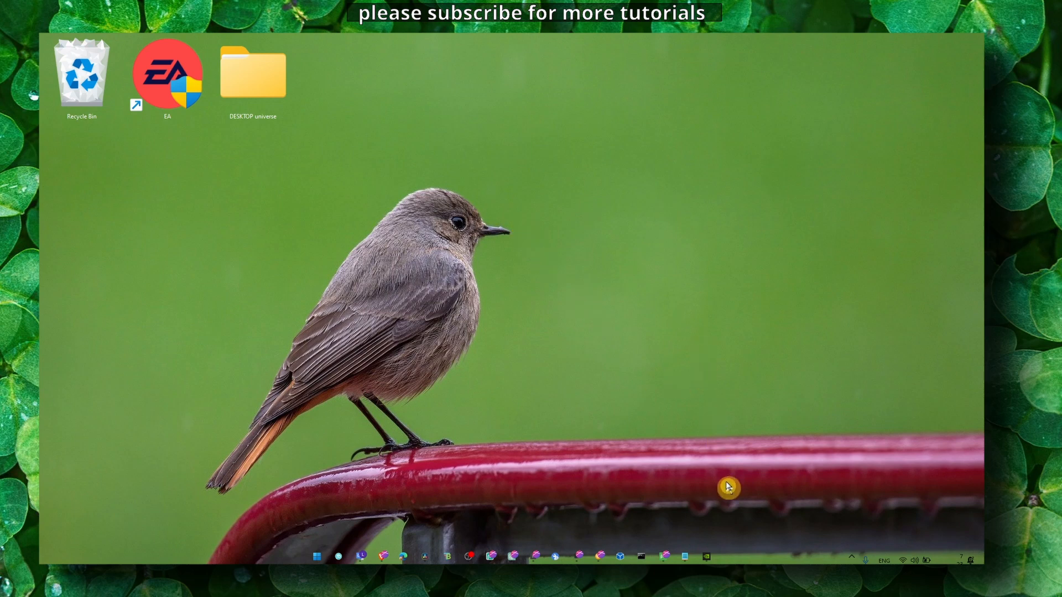
Step: Set BlueStacks' graphics preference to High performance and save it
text(graphics settings)
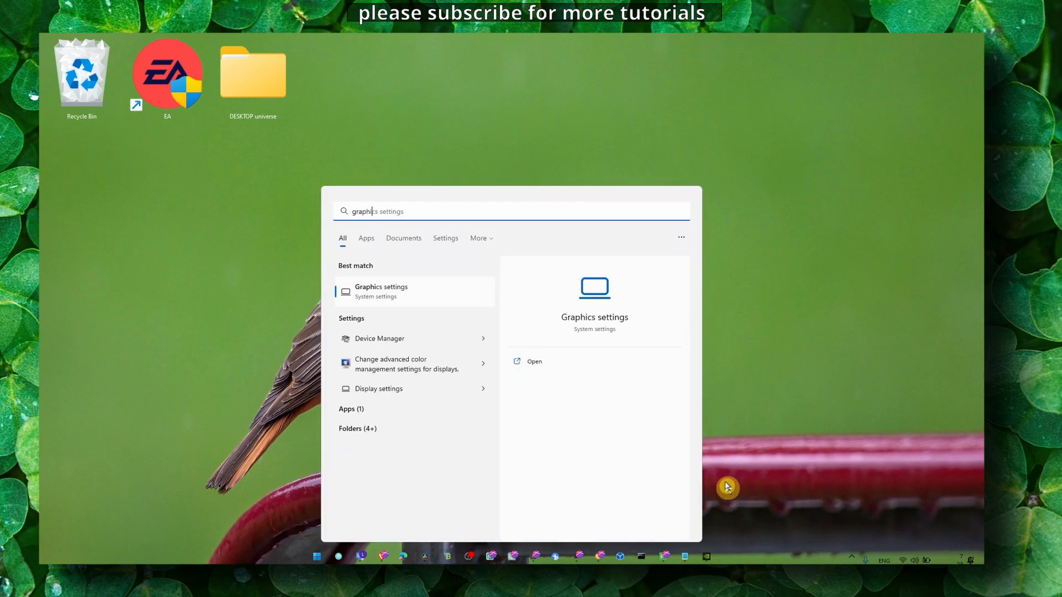
click(534, 361)
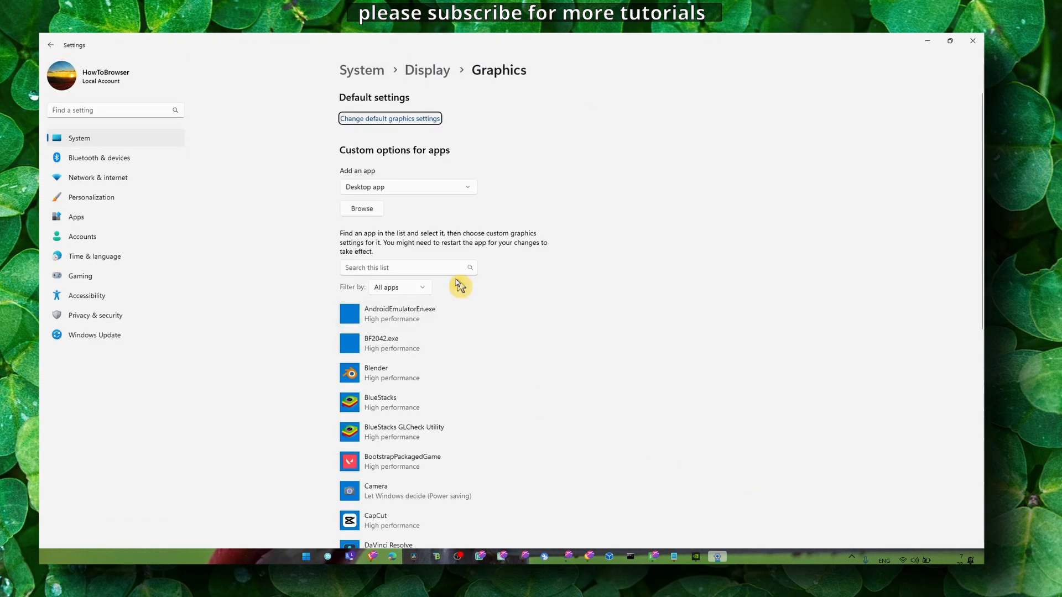
scroll(down, 3)
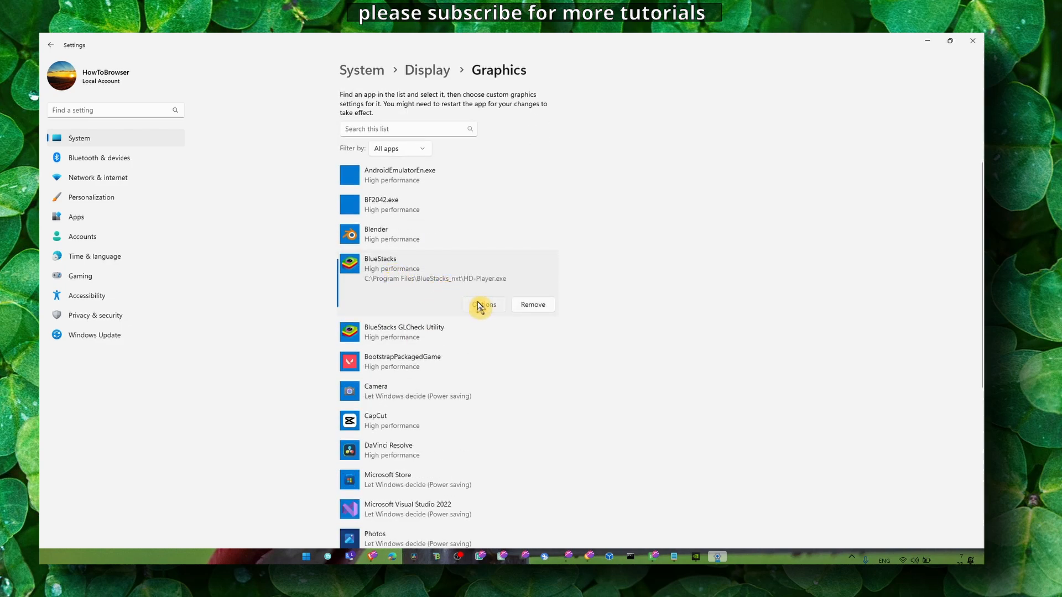
click(482, 304)
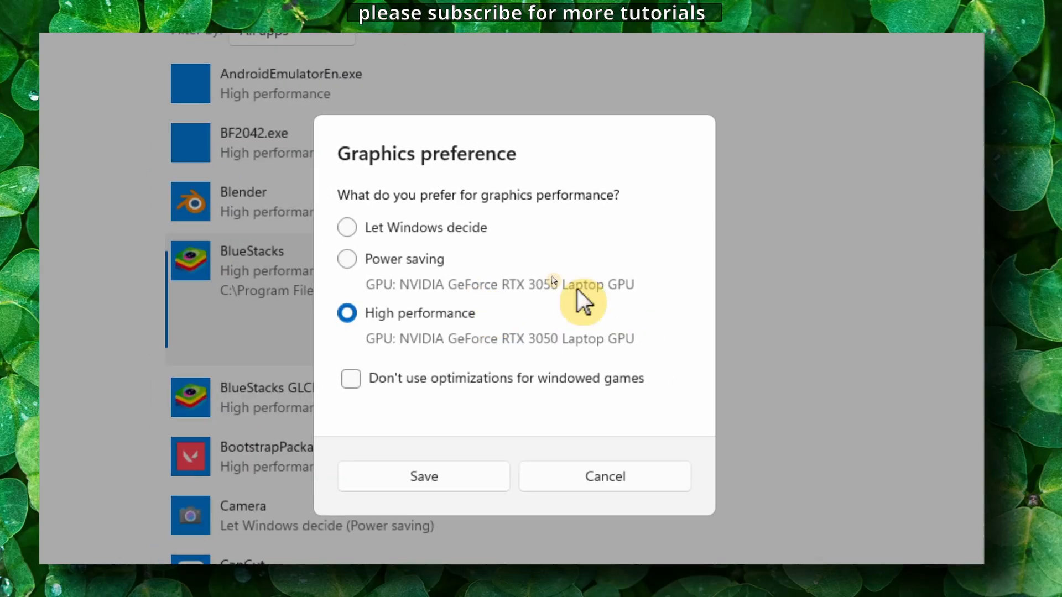
click(423, 476)
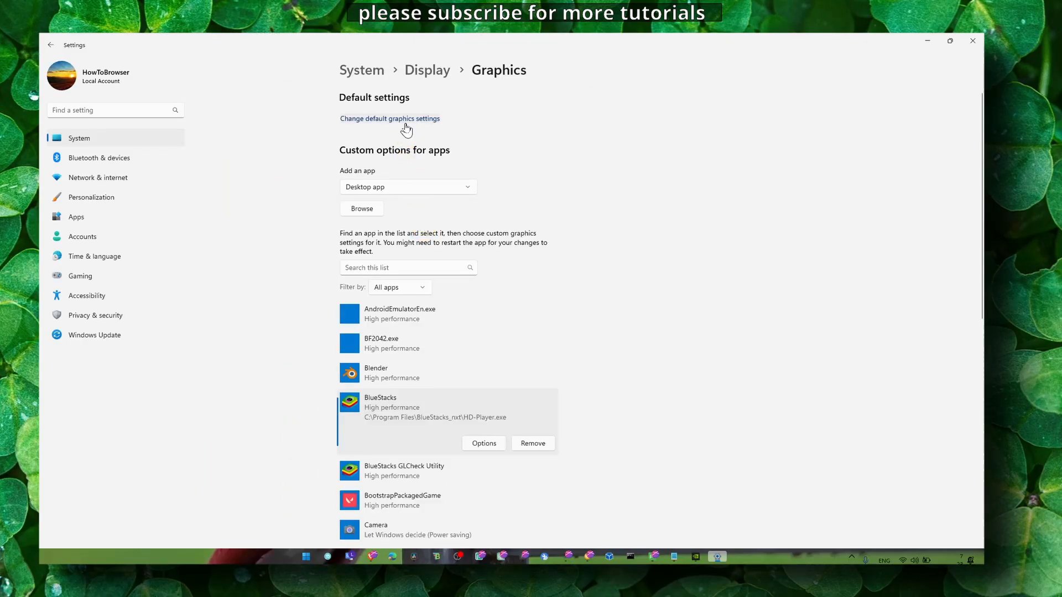
click(389, 118)
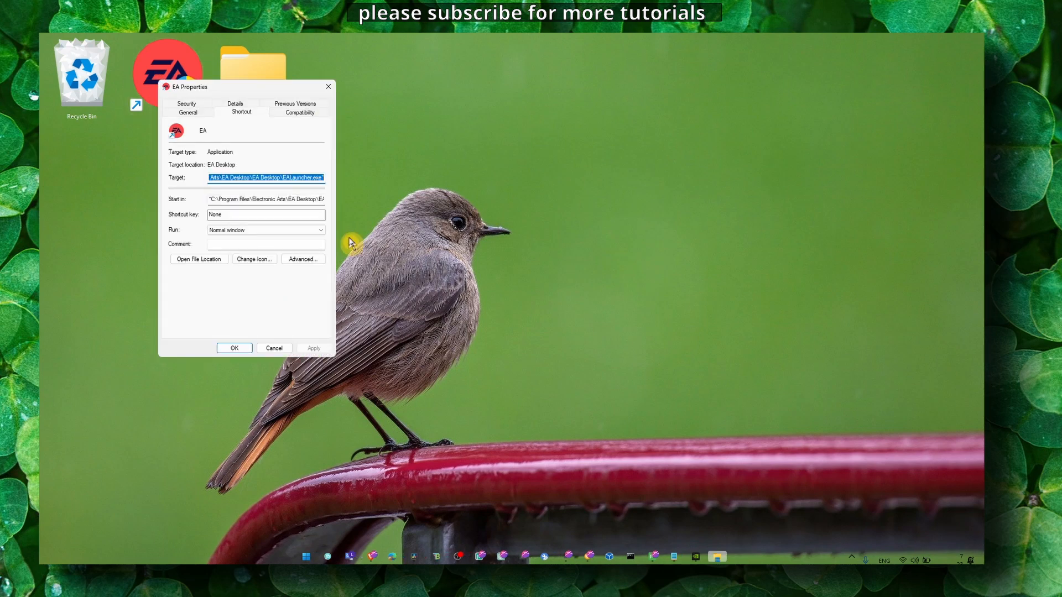
Step: Close the EA shortcut's Properties dialog with OK
click(299, 112)
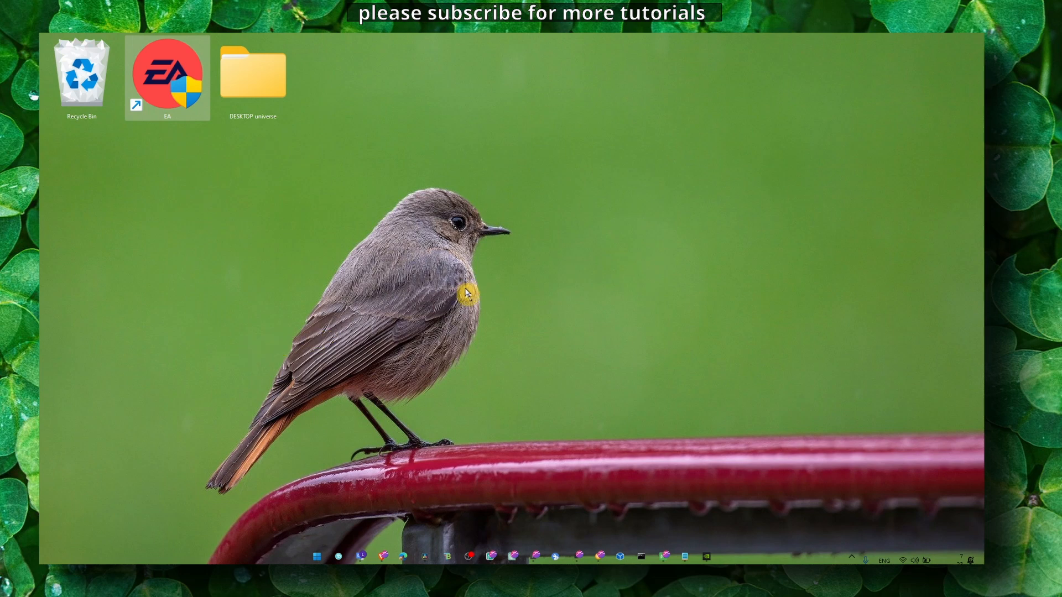
mouse_move(470, 320)
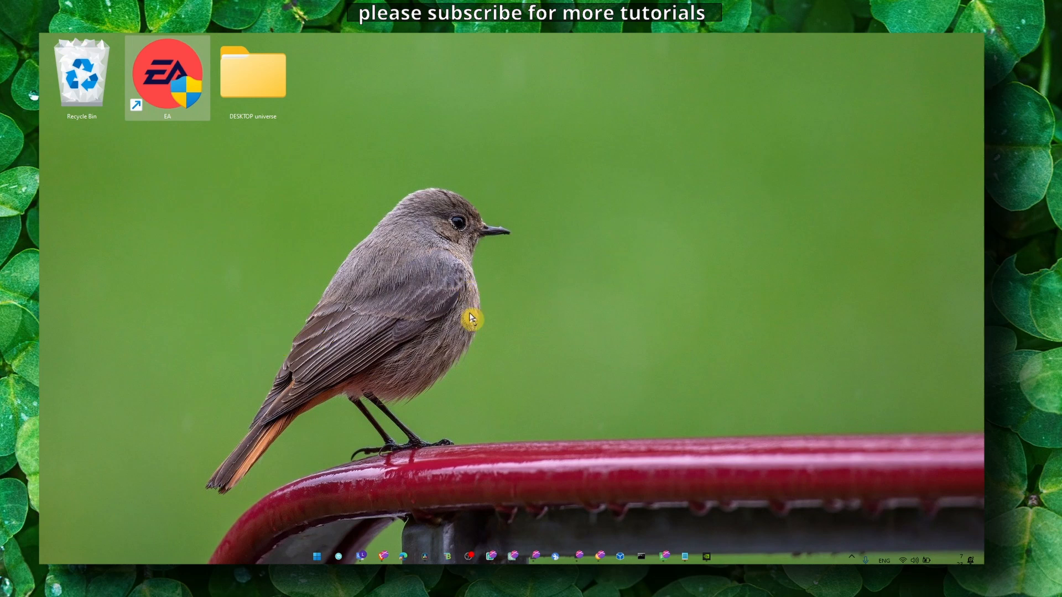